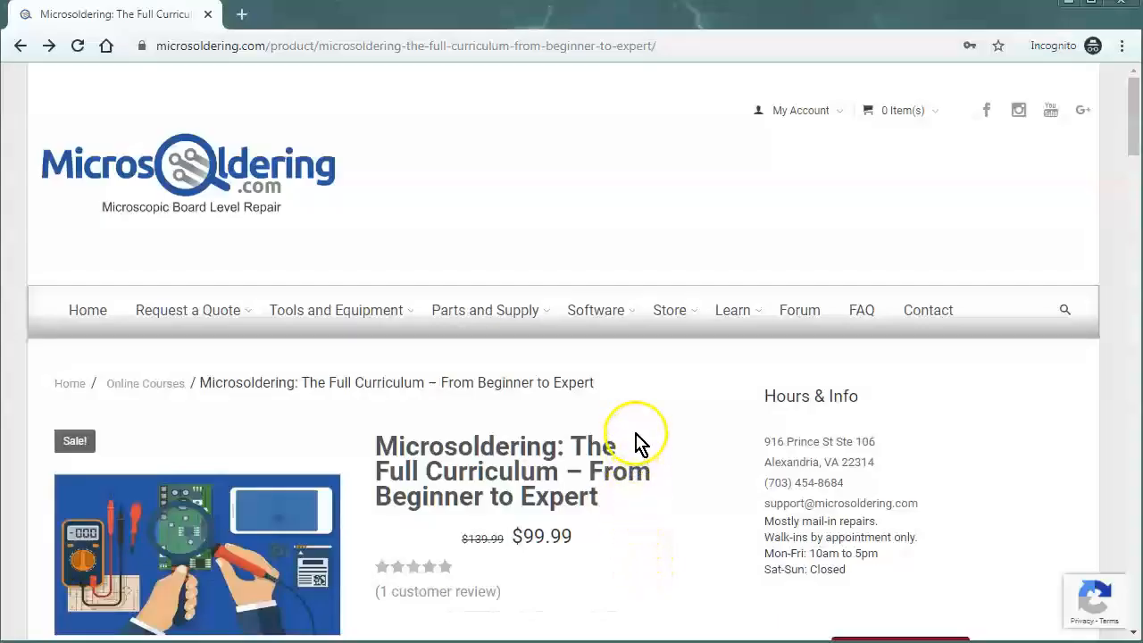
pyautogui.moveTo(625, 438)
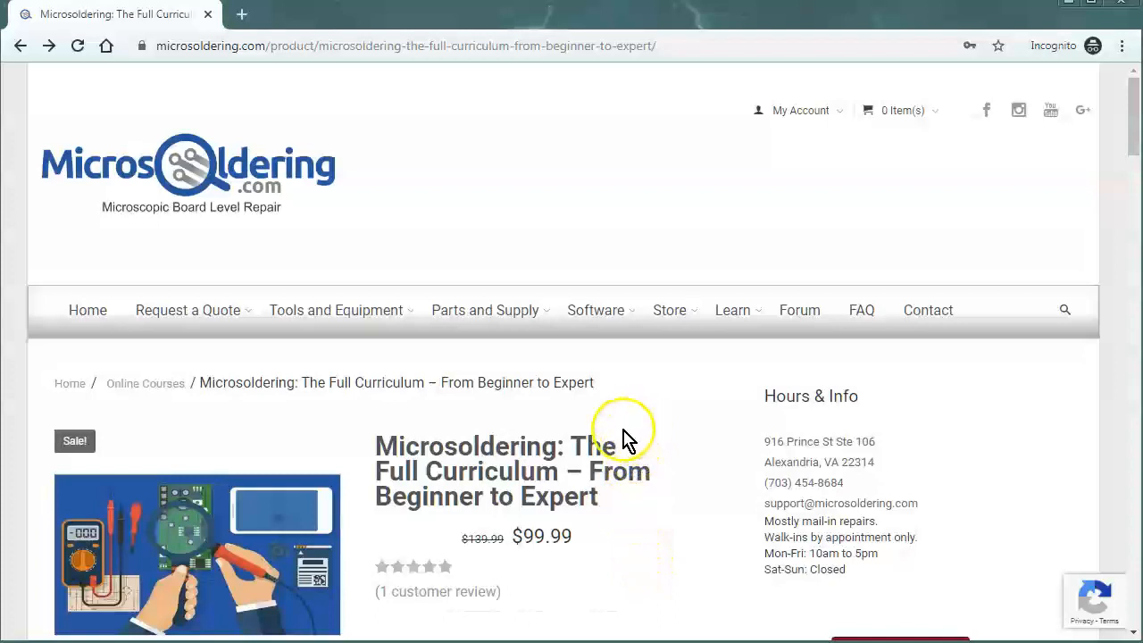
pyautogui.moveTo(633, 420)
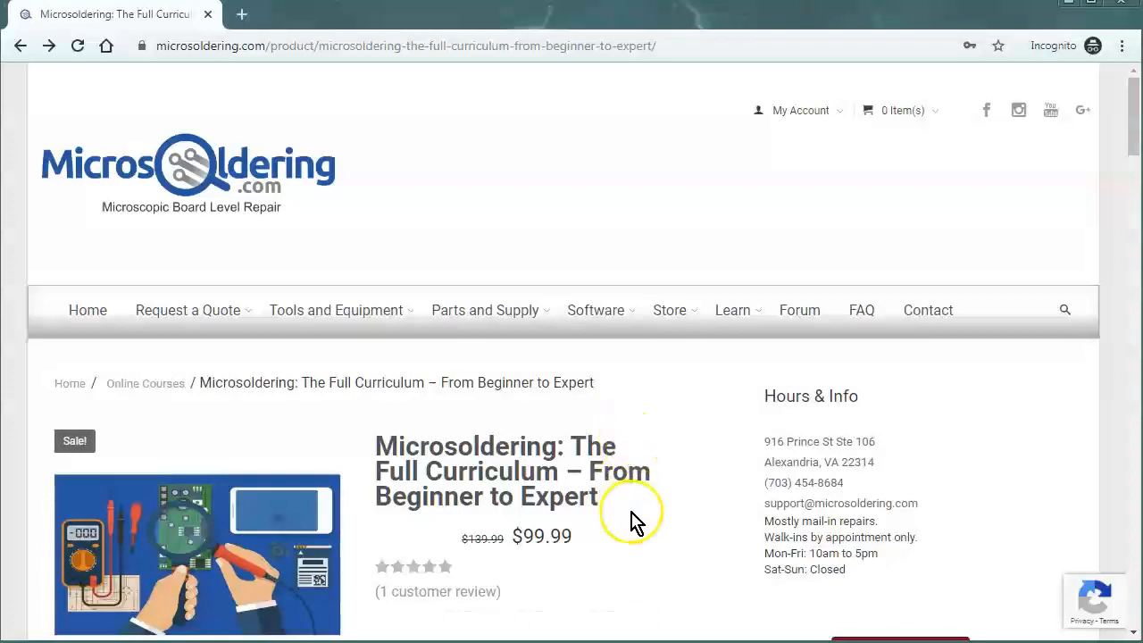
pyautogui.moveTo(629, 536)
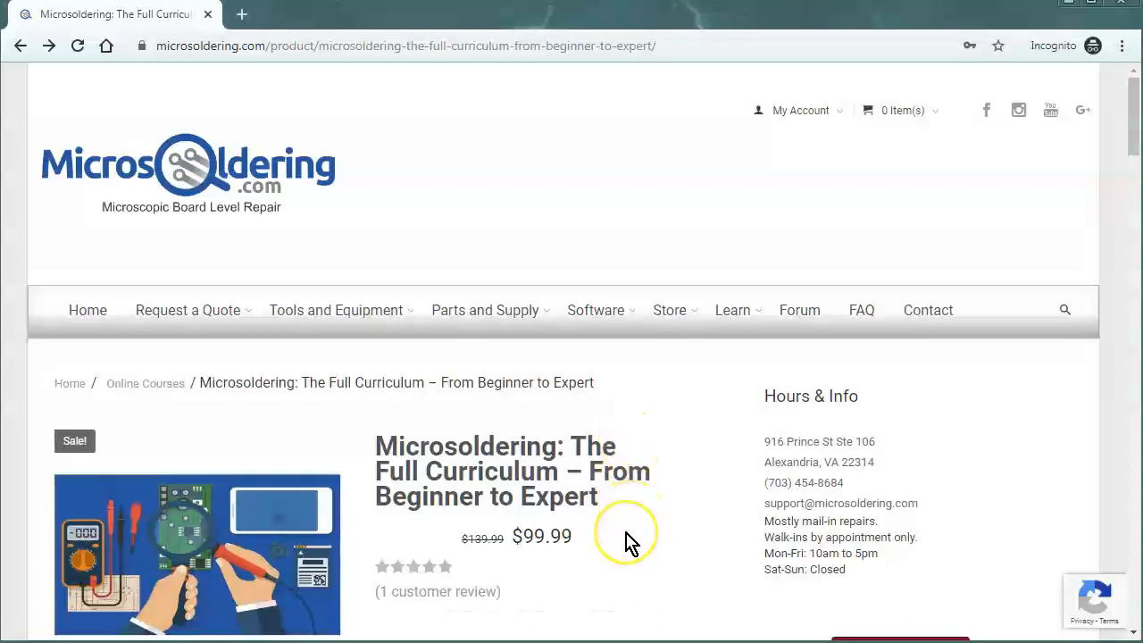
pyautogui.moveTo(630, 536)
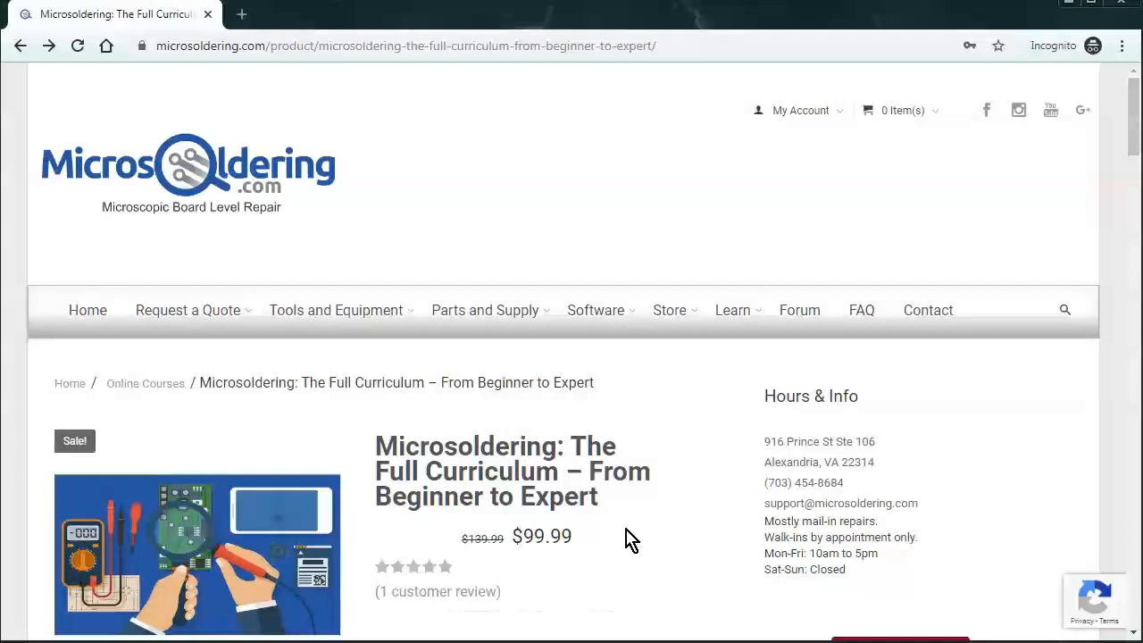
# Select the $99.99 sale price on the Full Curriculum product page
pyautogui.scroll(-3)
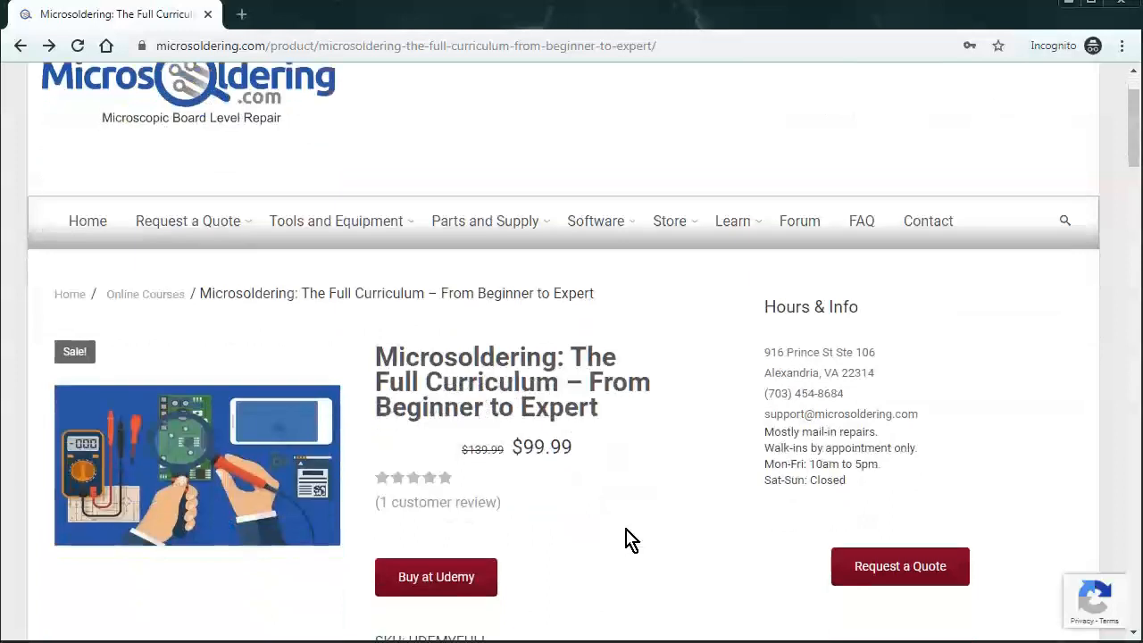
pyautogui.scroll(3)
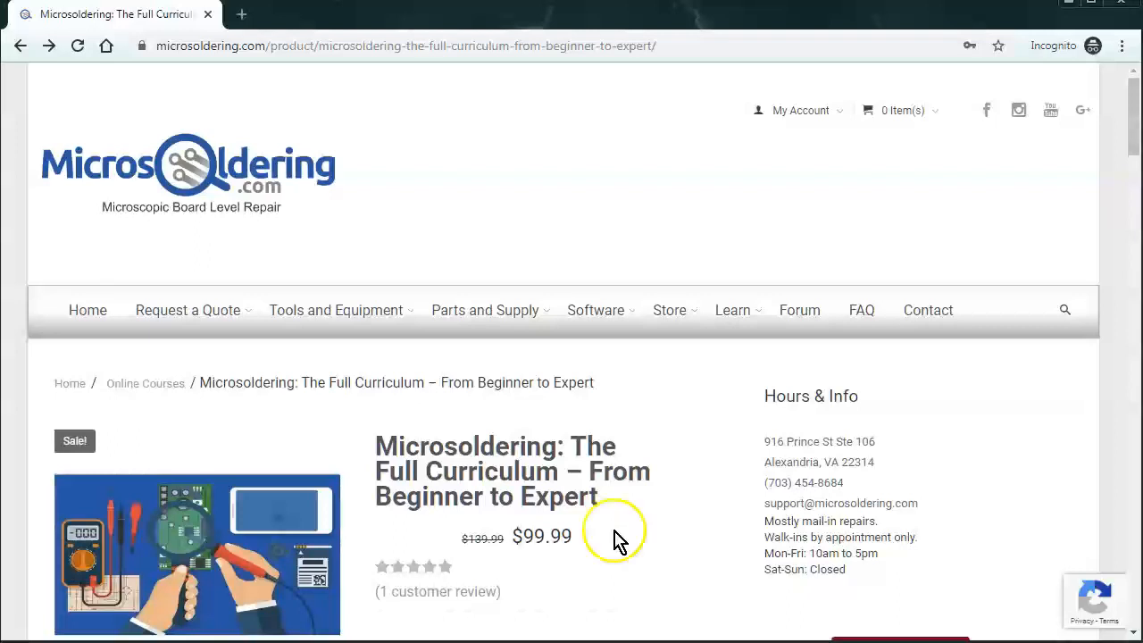
pyautogui.moveTo(277, 233)
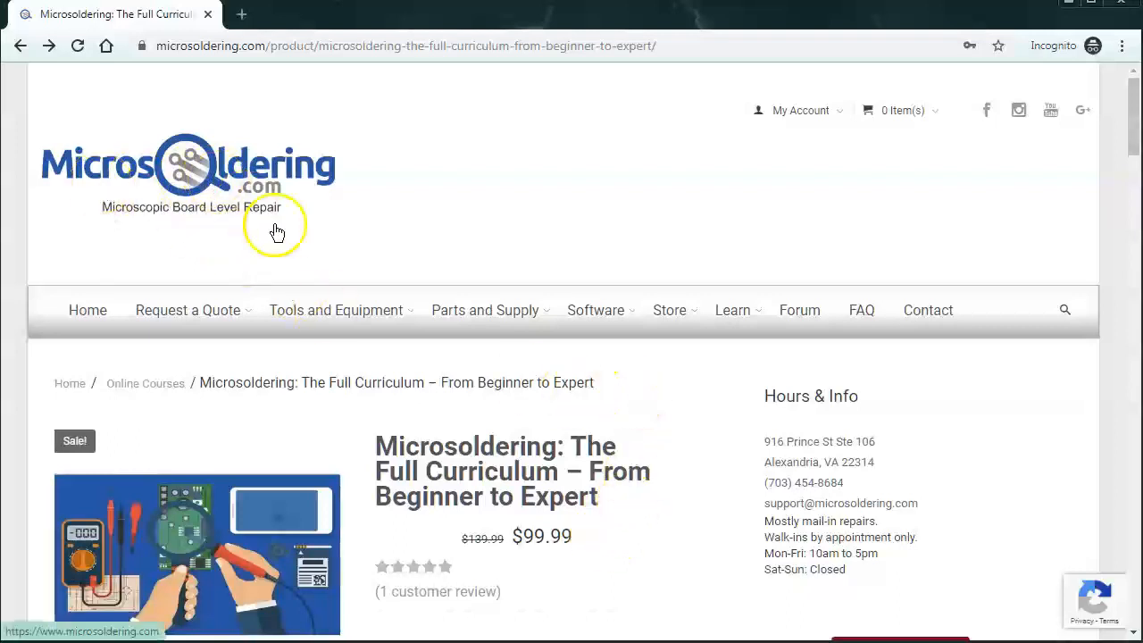
pyautogui.scroll(-3)
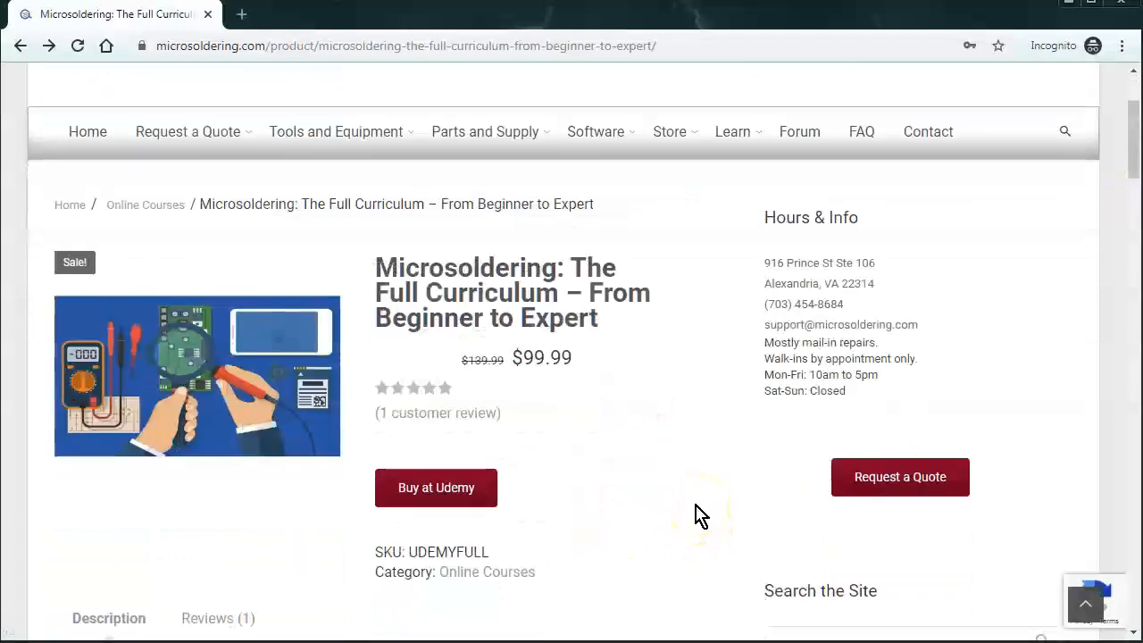
pyautogui.moveTo(523, 364)
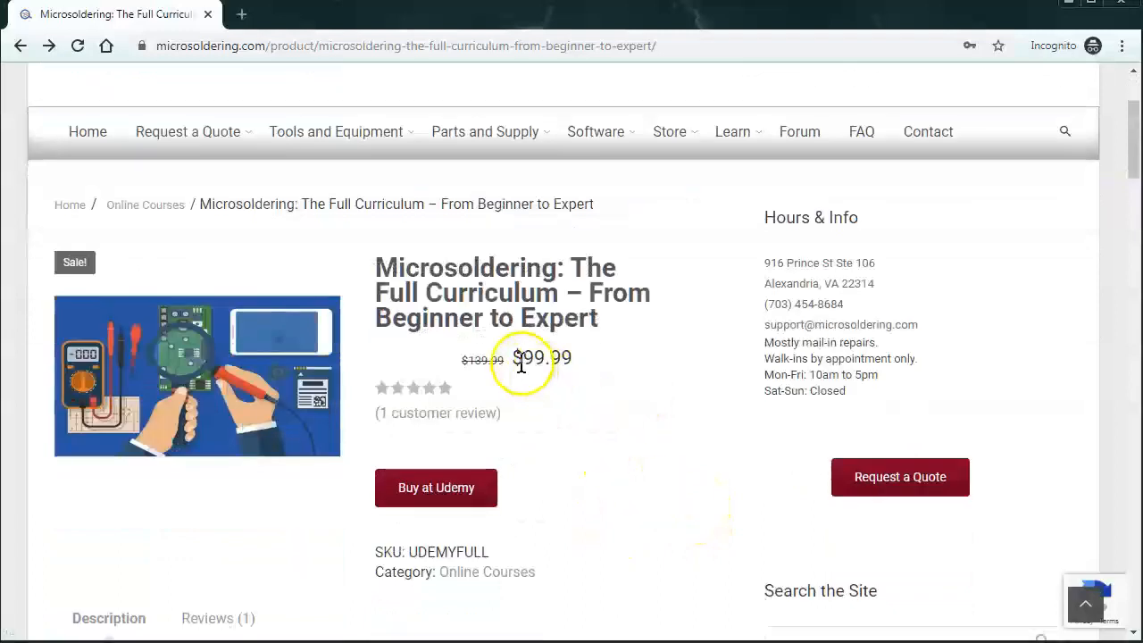
pyautogui.doubleClick(545, 357)
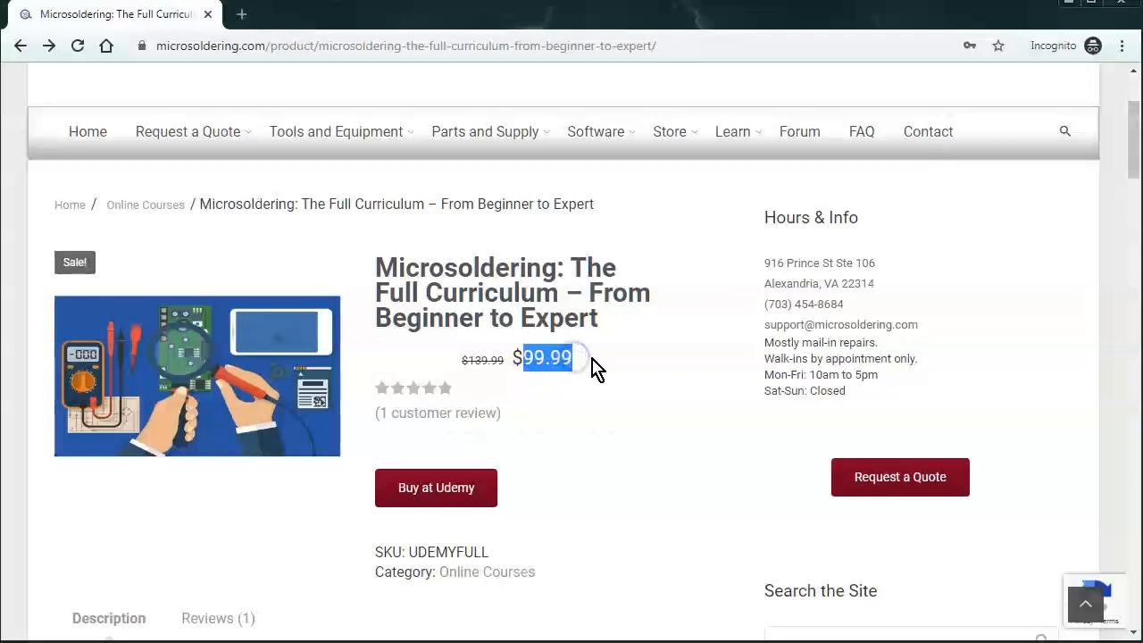
pyautogui.moveTo(622, 420)
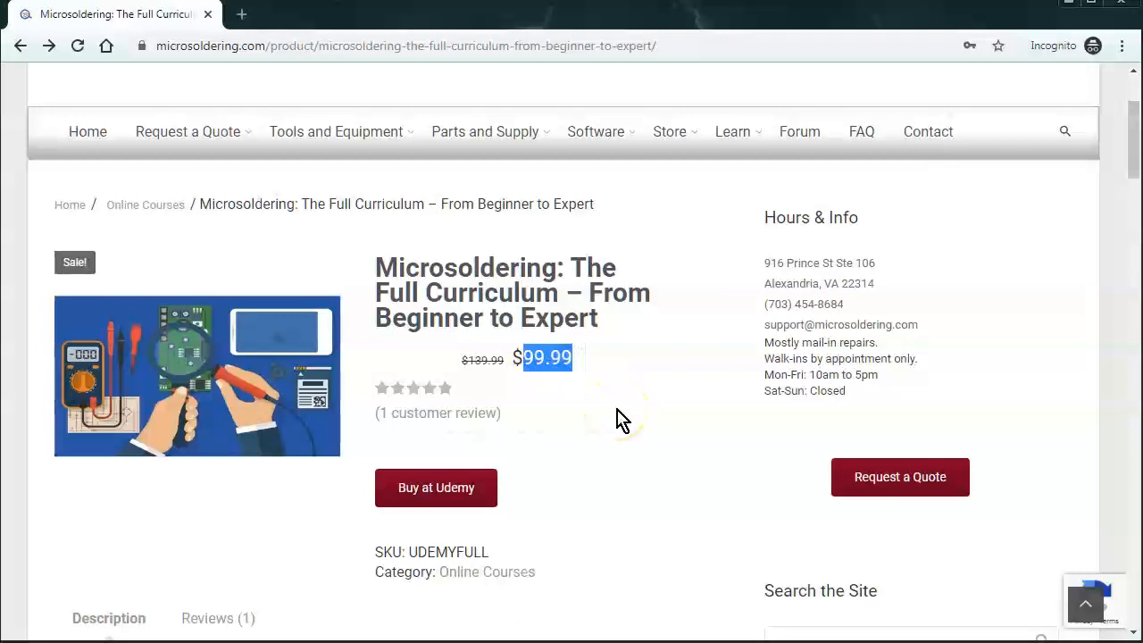
# Read down the four-part course outline in the description, selecting the word 'software'
pyautogui.scroll(-3)
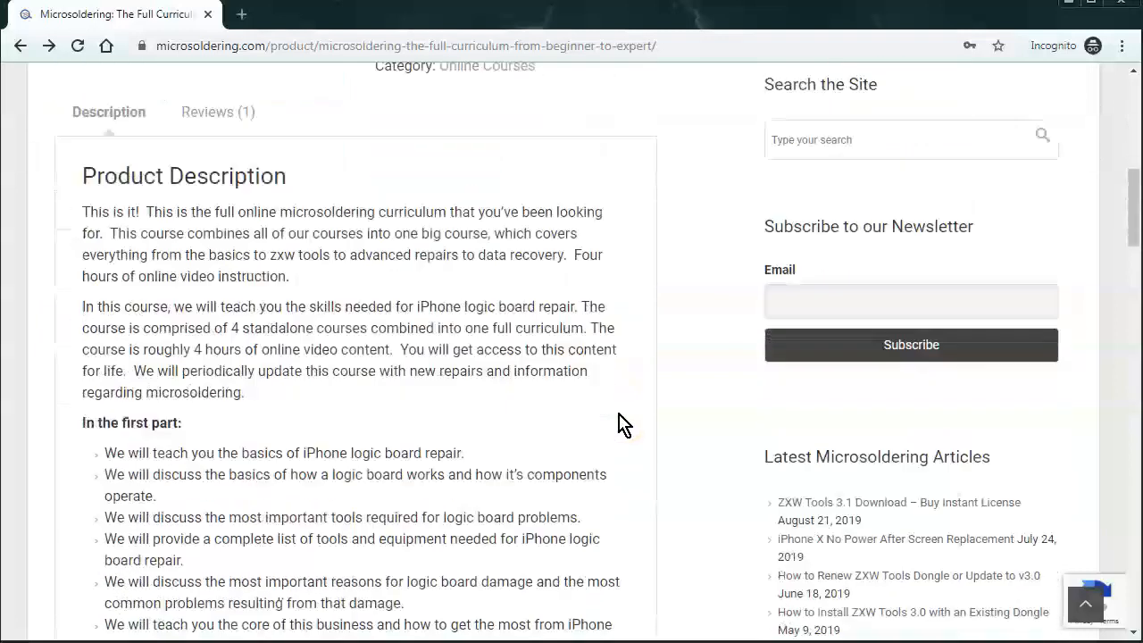
pyautogui.scroll(-3)
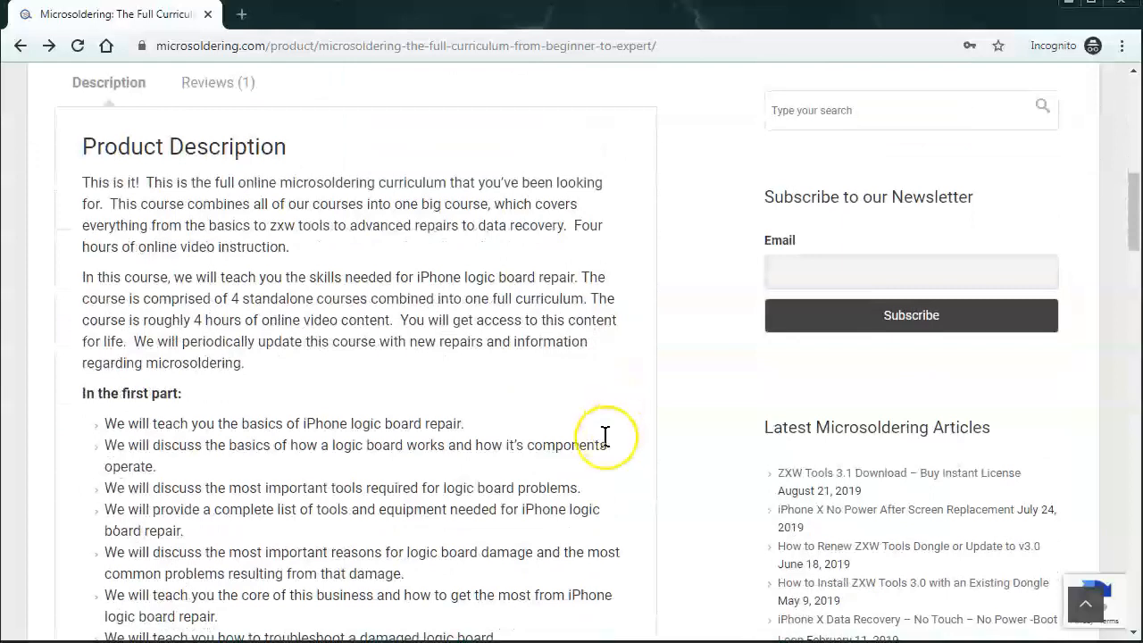
pyautogui.scroll(-3)
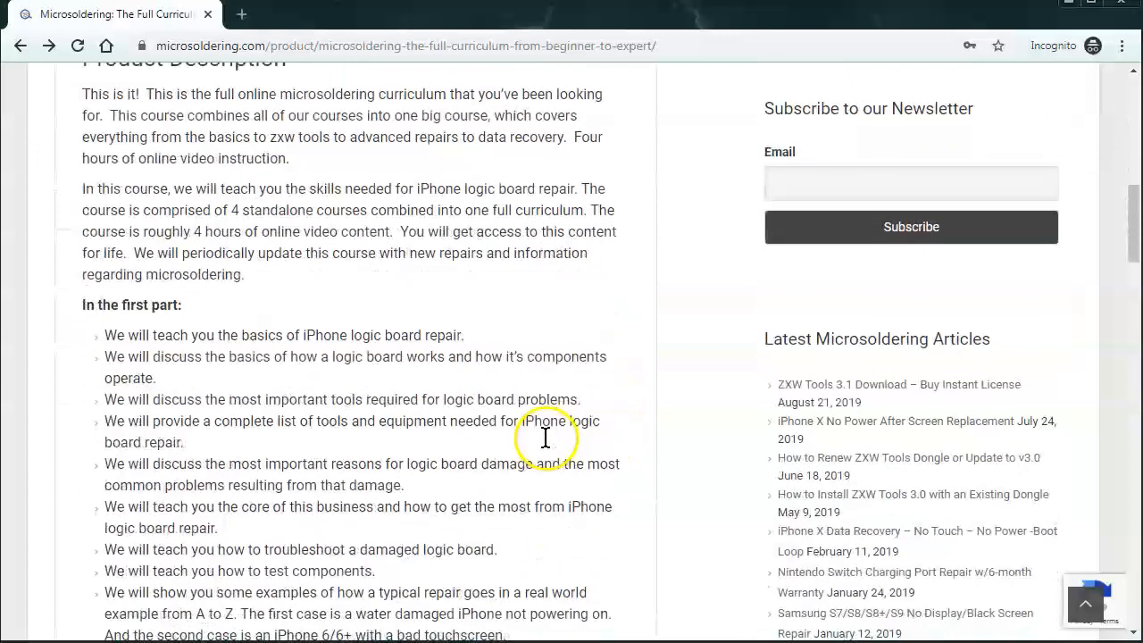
pyautogui.scroll(-3)
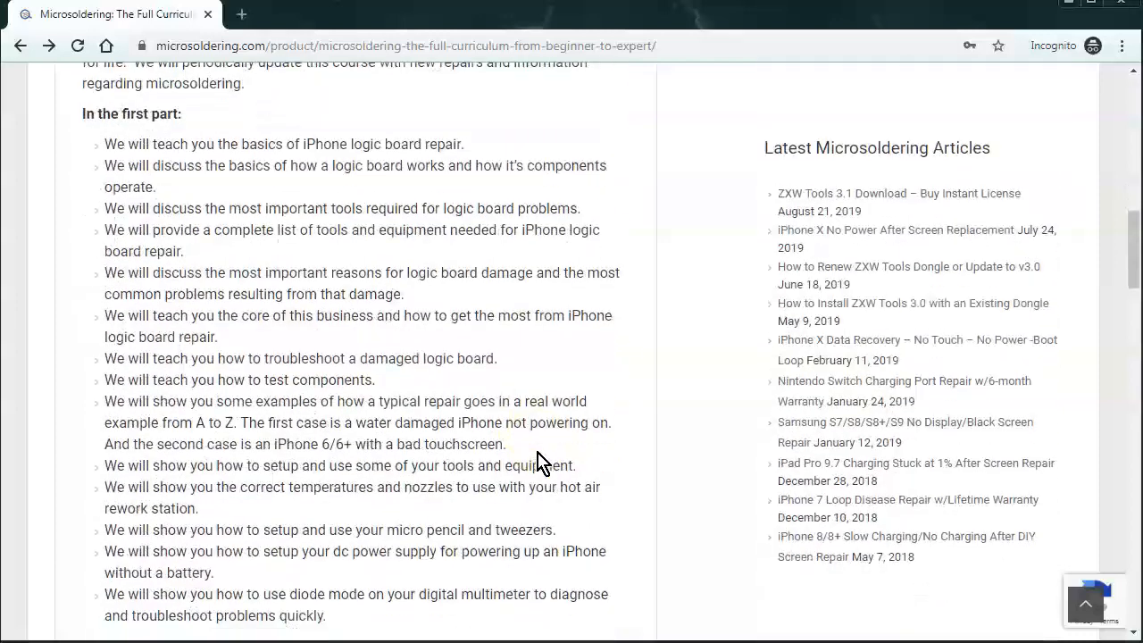
pyautogui.scroll(3)
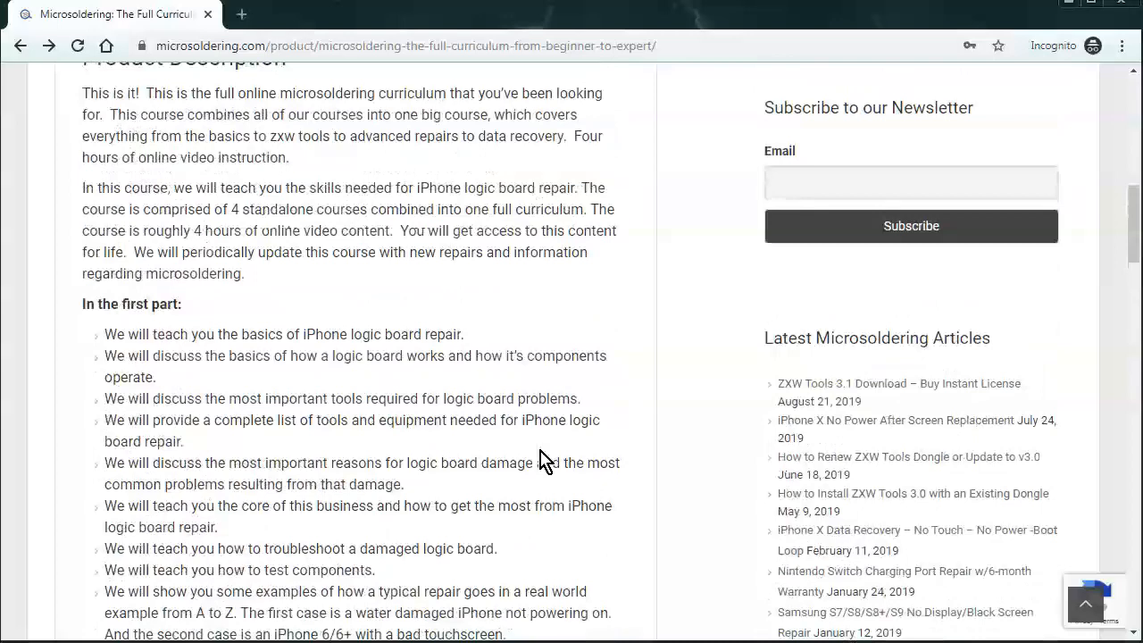
pyautogui.scroll(-3)
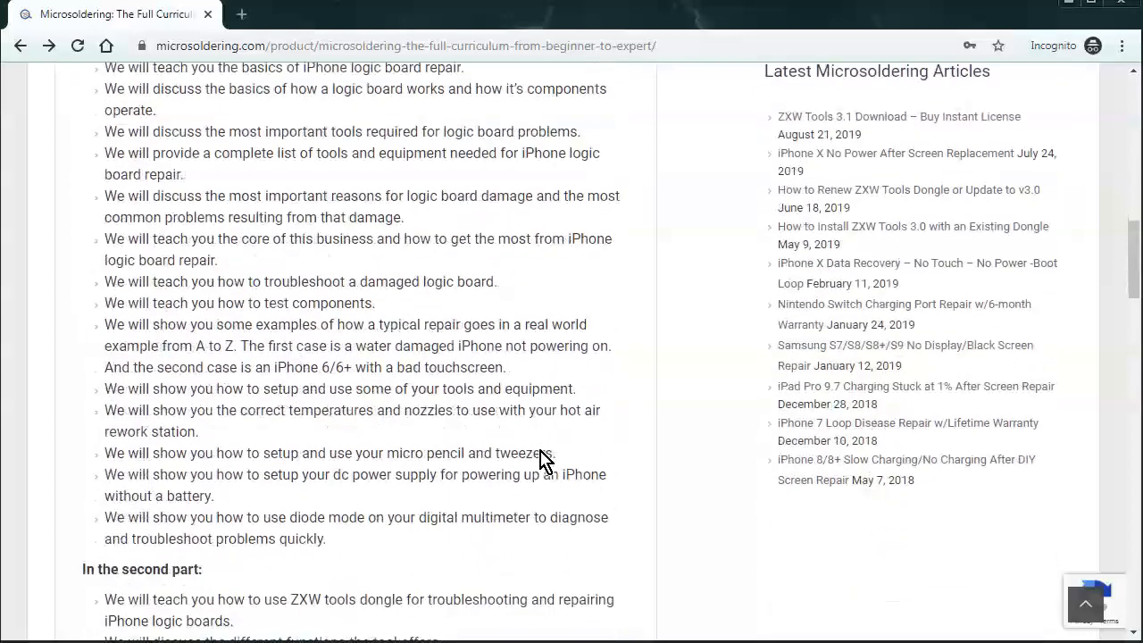
pyautogui.scroll(3)
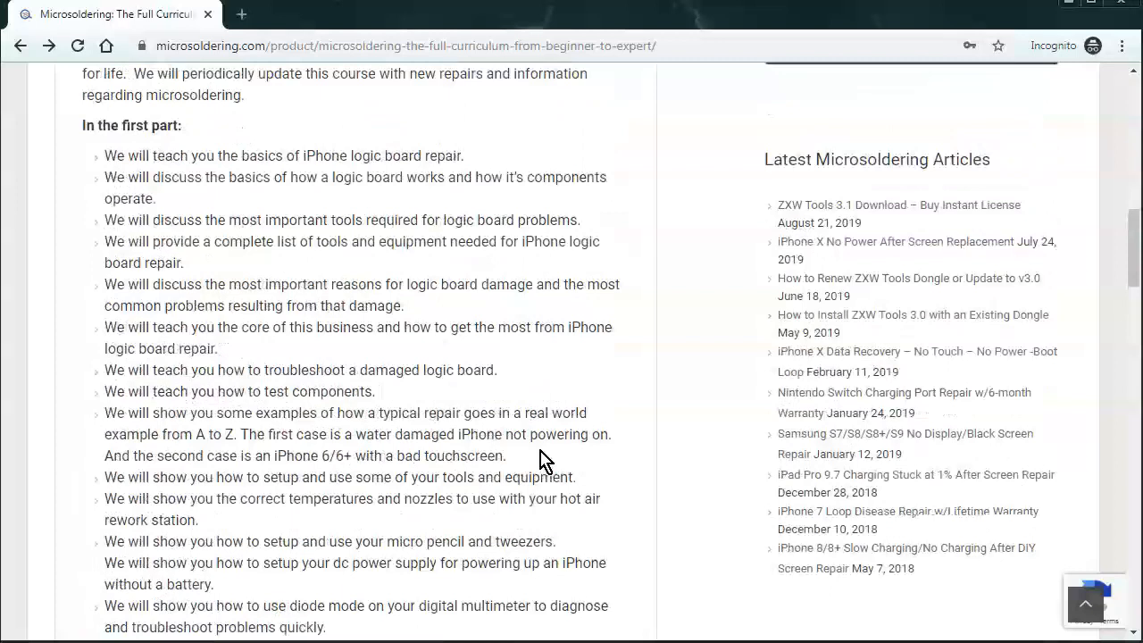
pyautogui.scroll(-3)
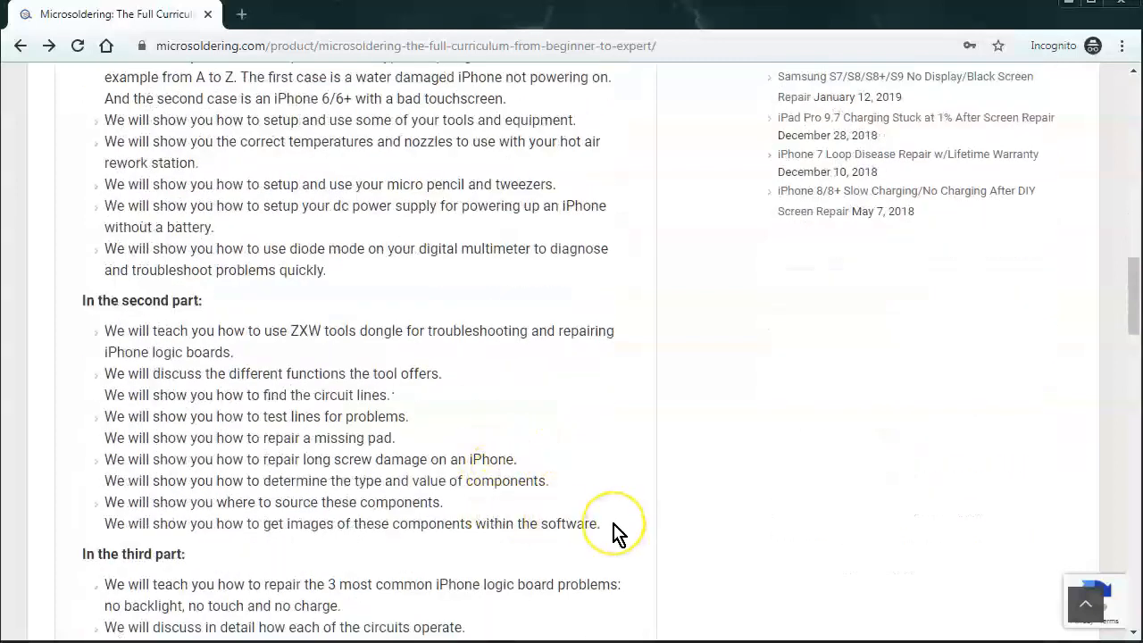
pyautogui.doubleClick(579, 523)
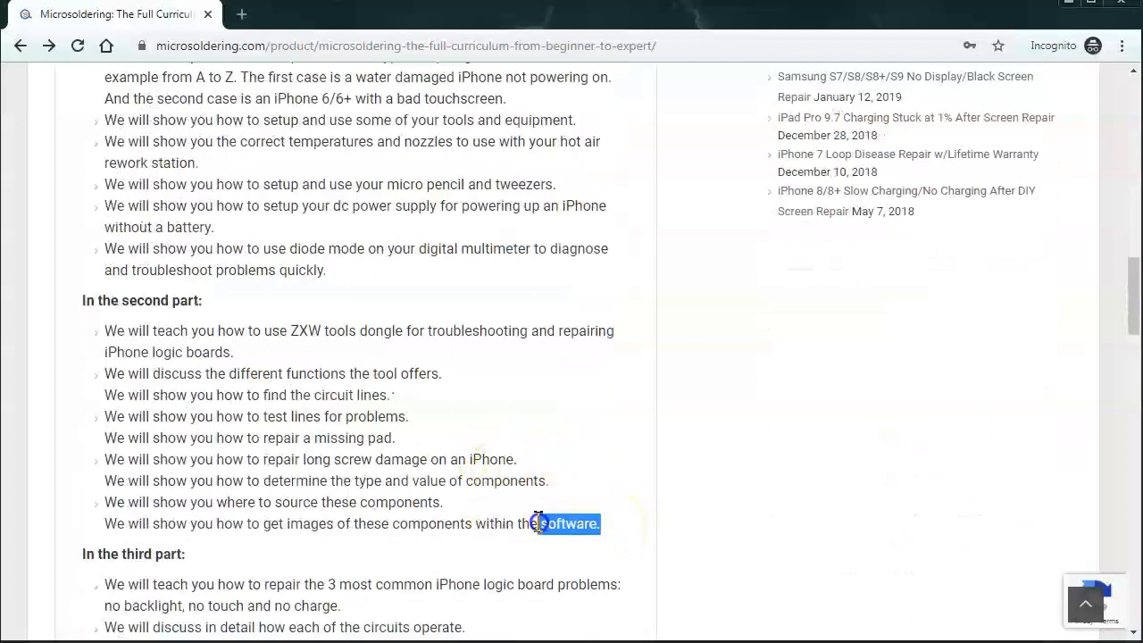
pyautogui.scroll(-3)
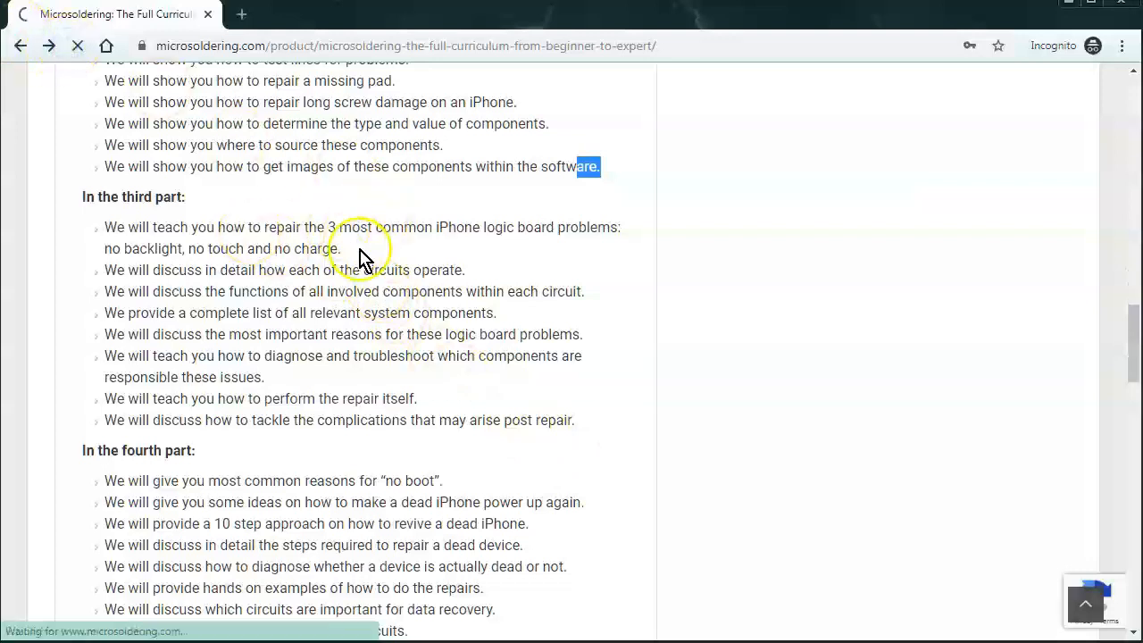
pyautogui.scroll(3)
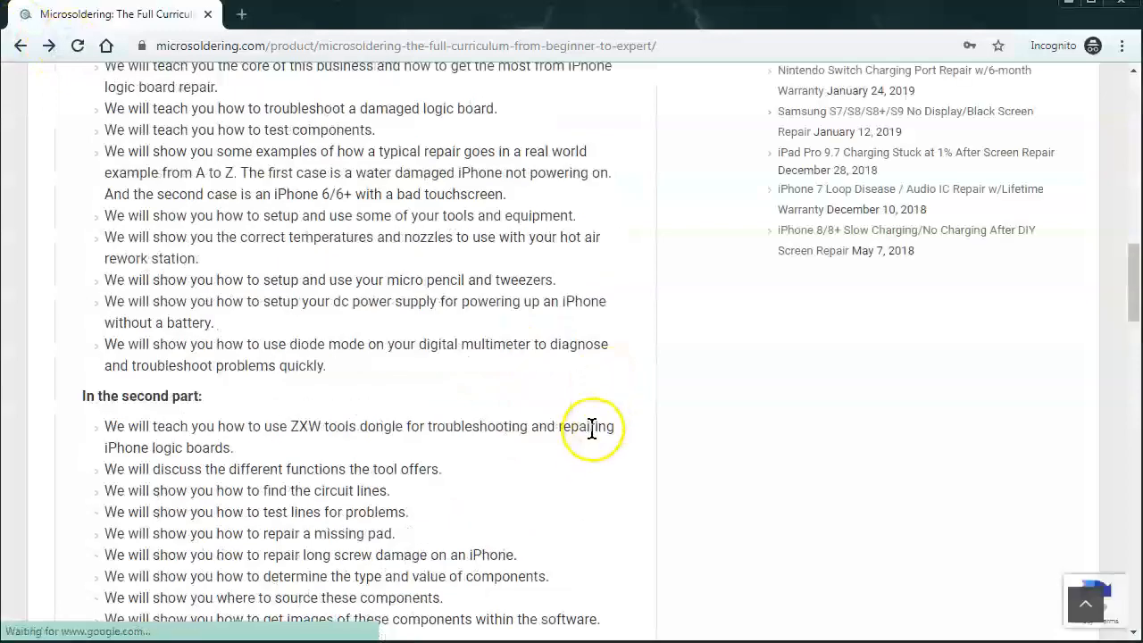
pyautogui.scroll(-3)
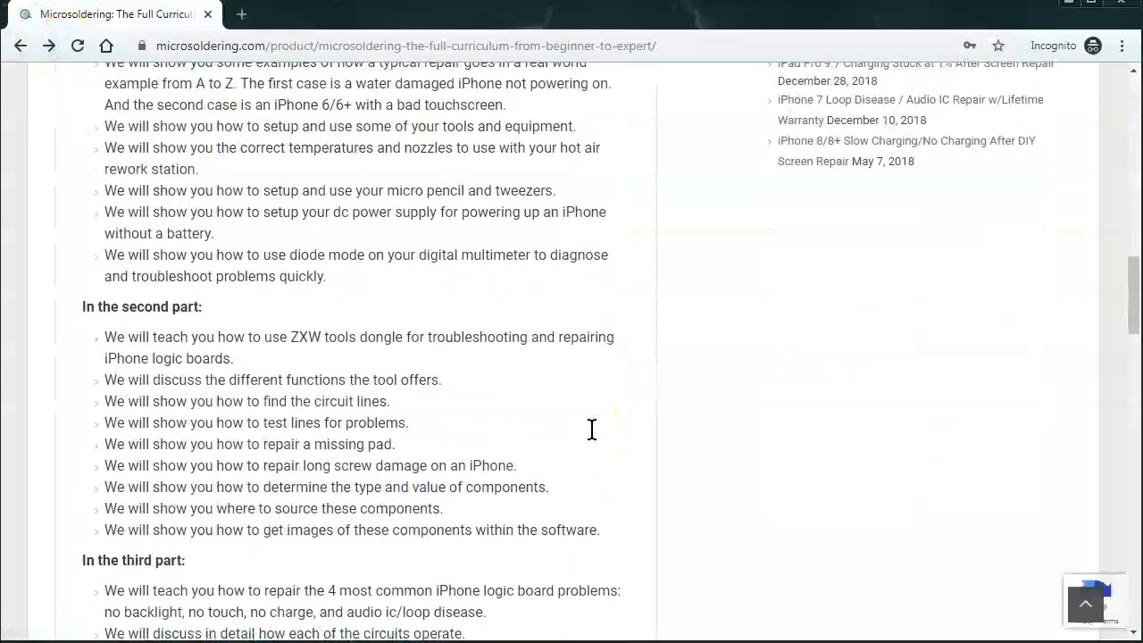
pyautogui.scroll(-3)
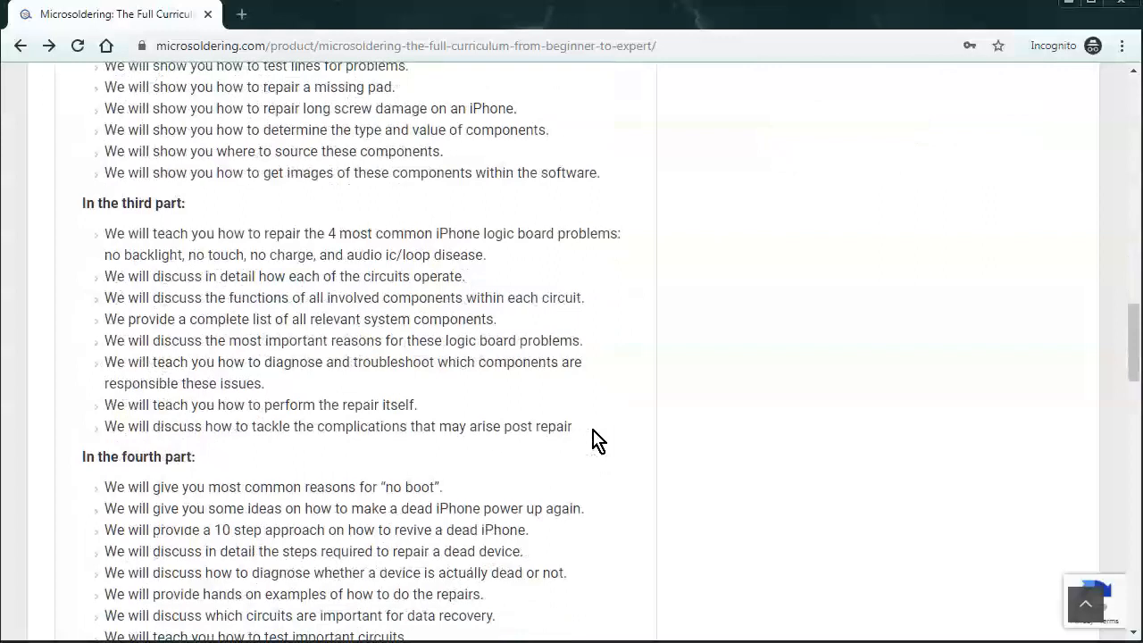
pyautogui.scroll(-3)
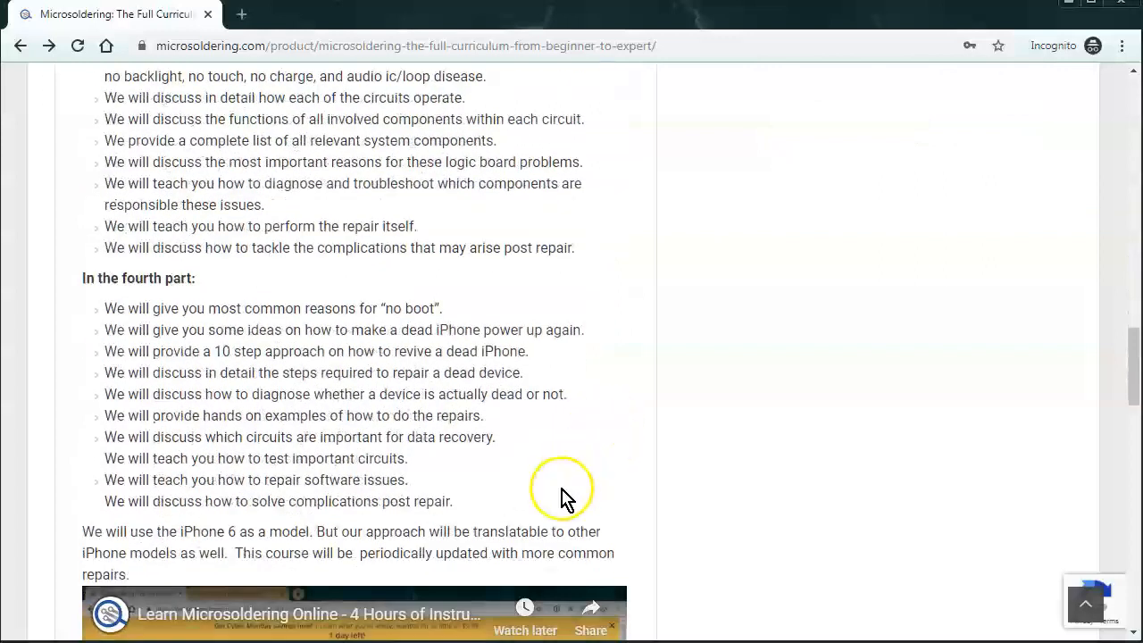
pyautogui.moveTo(553, 522)
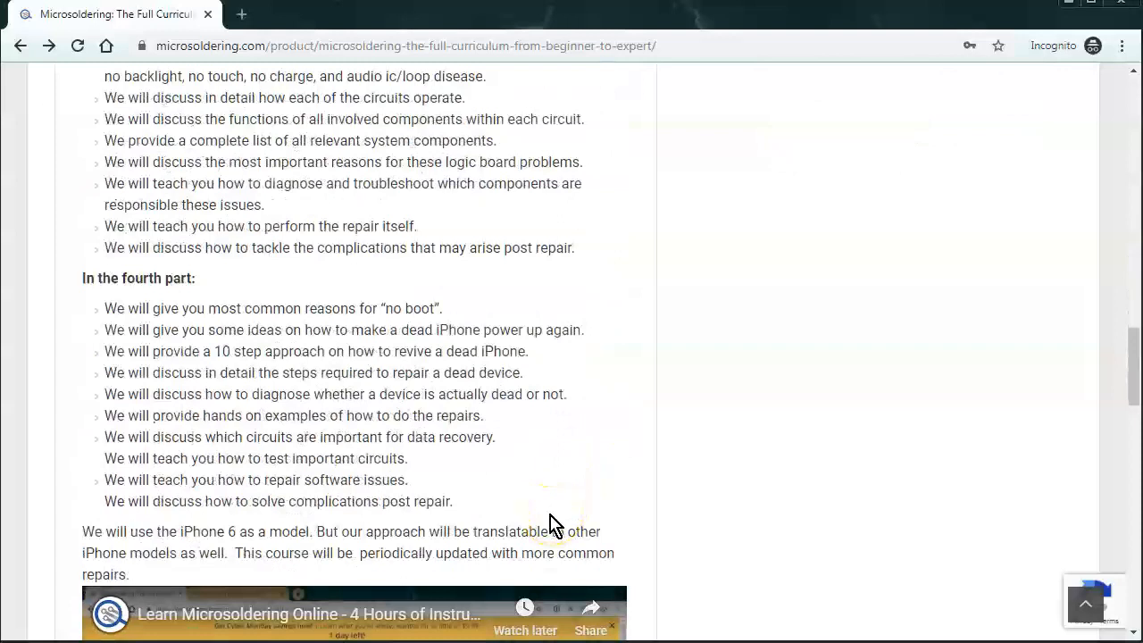
pyautogui.scroll(-3)
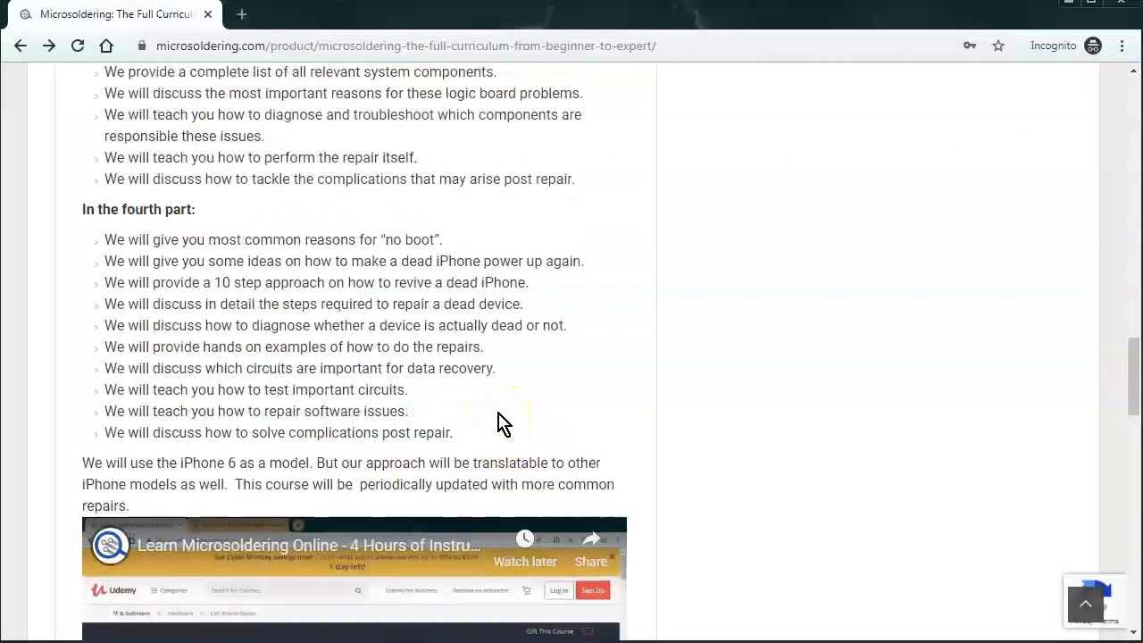
pyautogui.scroll(3)
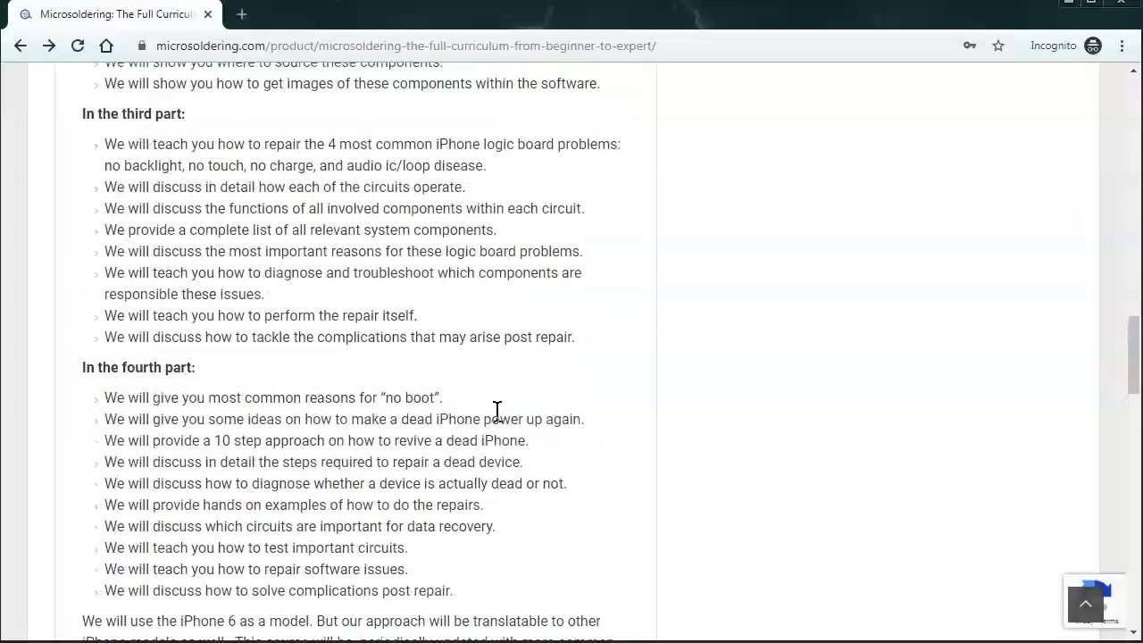
pyautogui.scroll(3)
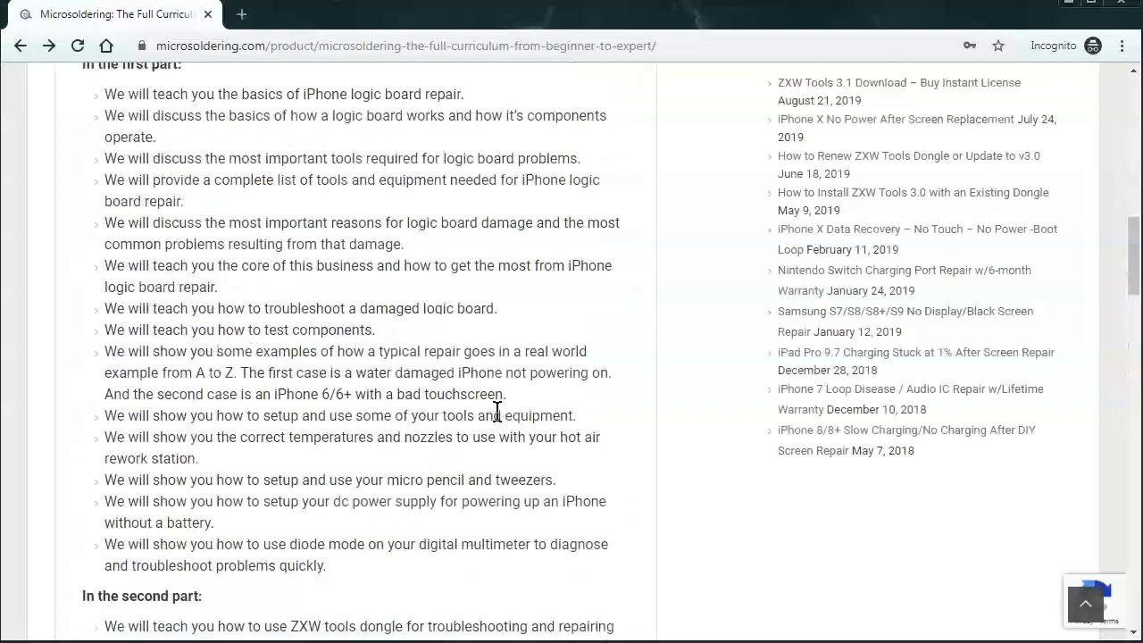
pyautogui.scroll(3)
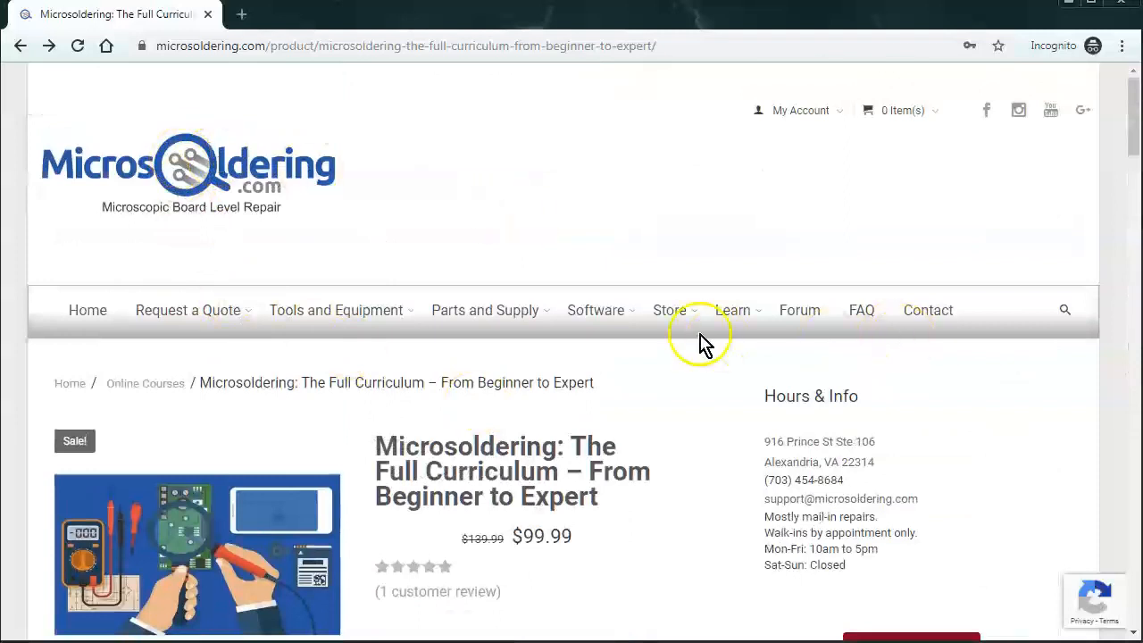
# Follow 'Buy at Udemy' under the $99.99 price to the Udemy listing
pyautogui.scroll(-3)
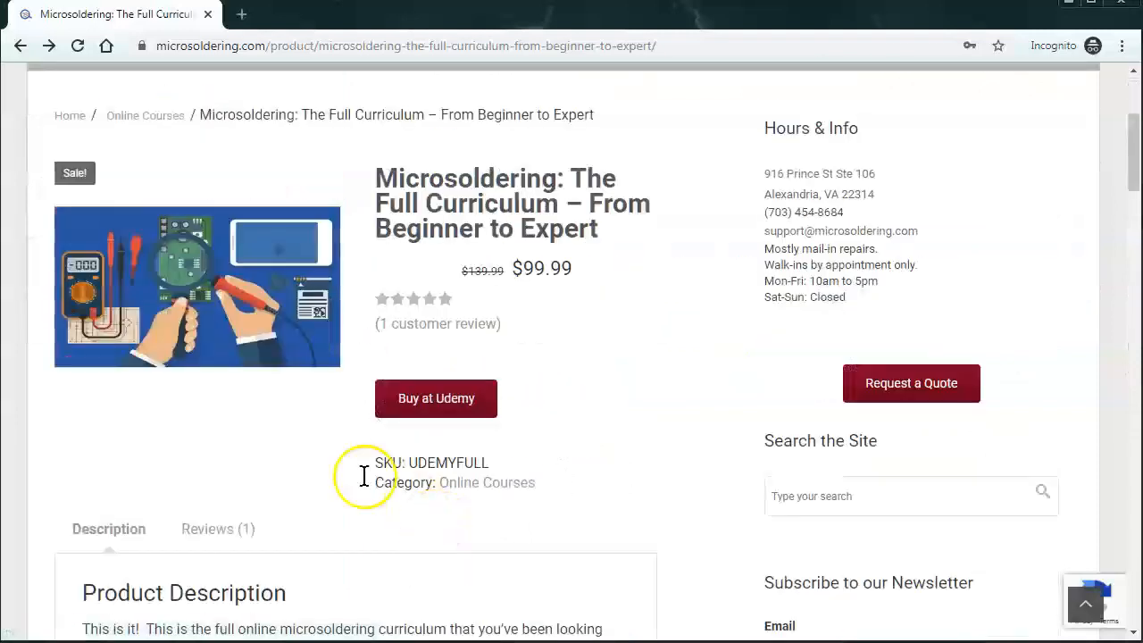
pyautogui.moveTo(73, 172)
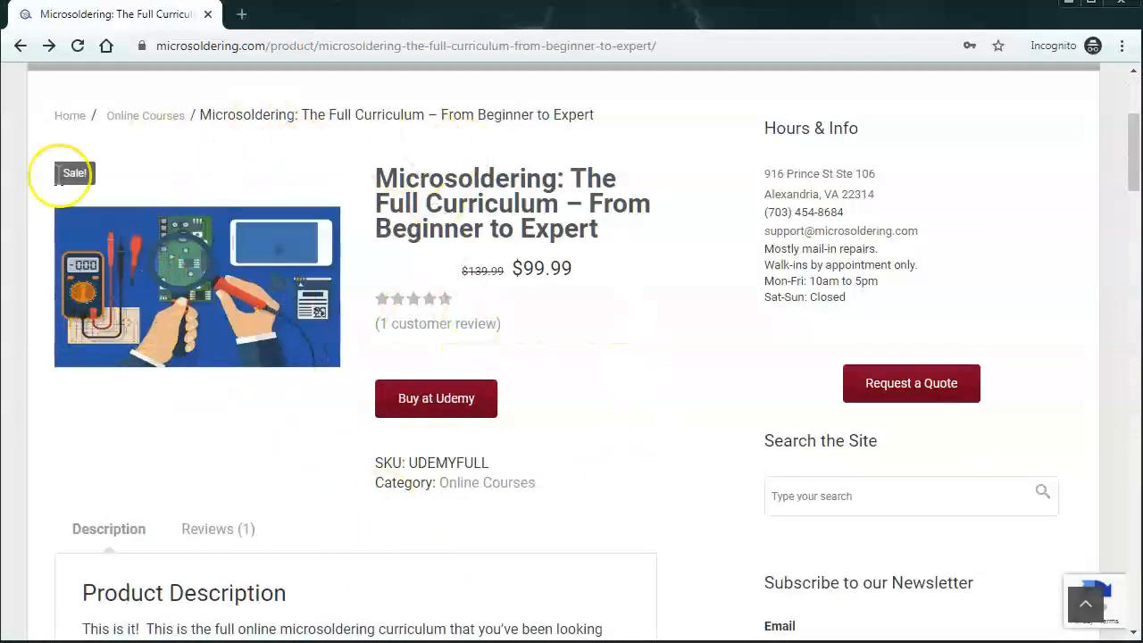
pyautogui.moveTo(601, 472)
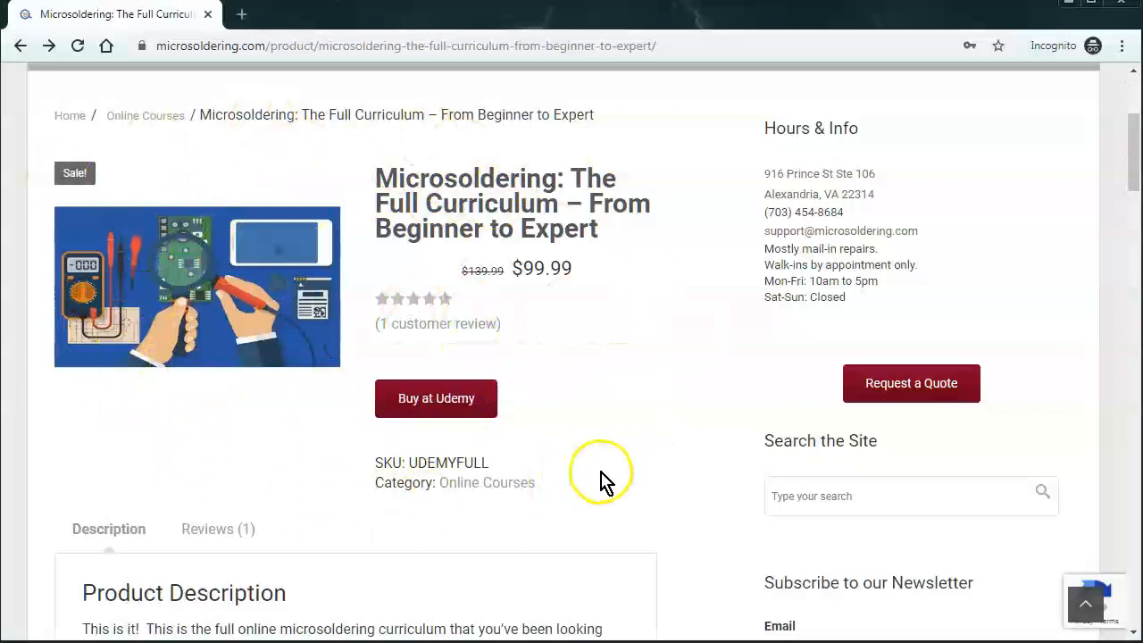
pyautogui.click(436, 398)
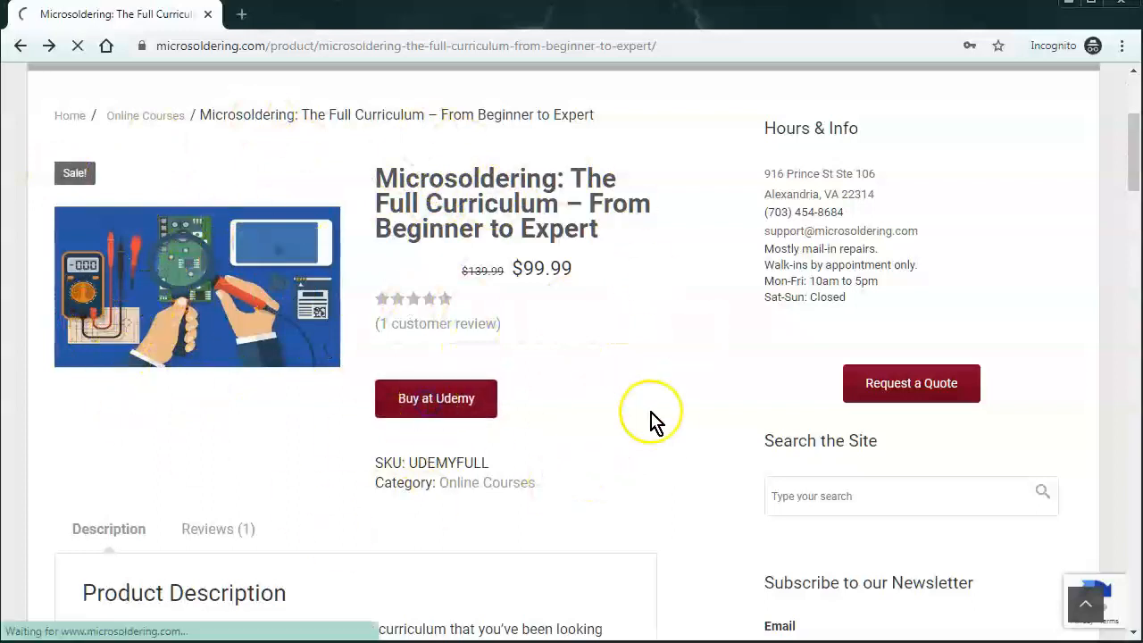
pyautogui.click(436, 399)
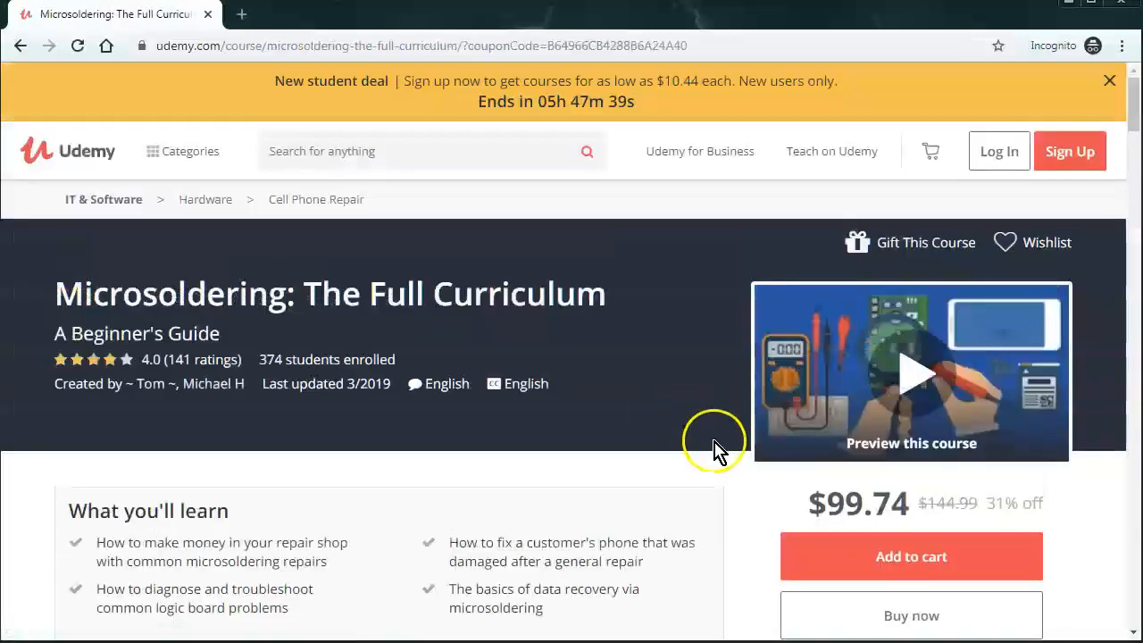
# Check the applied Udemy coupon and select the struck-through $144.99 list price
pyautogui.scroll(-3)
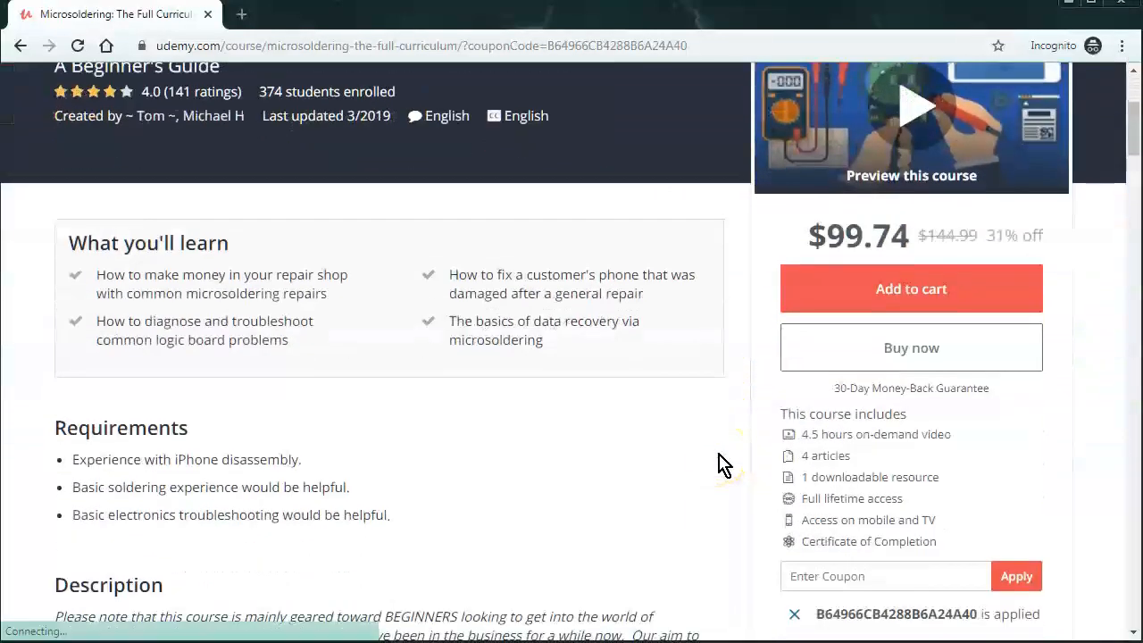
pyautogui.scroll(-3)
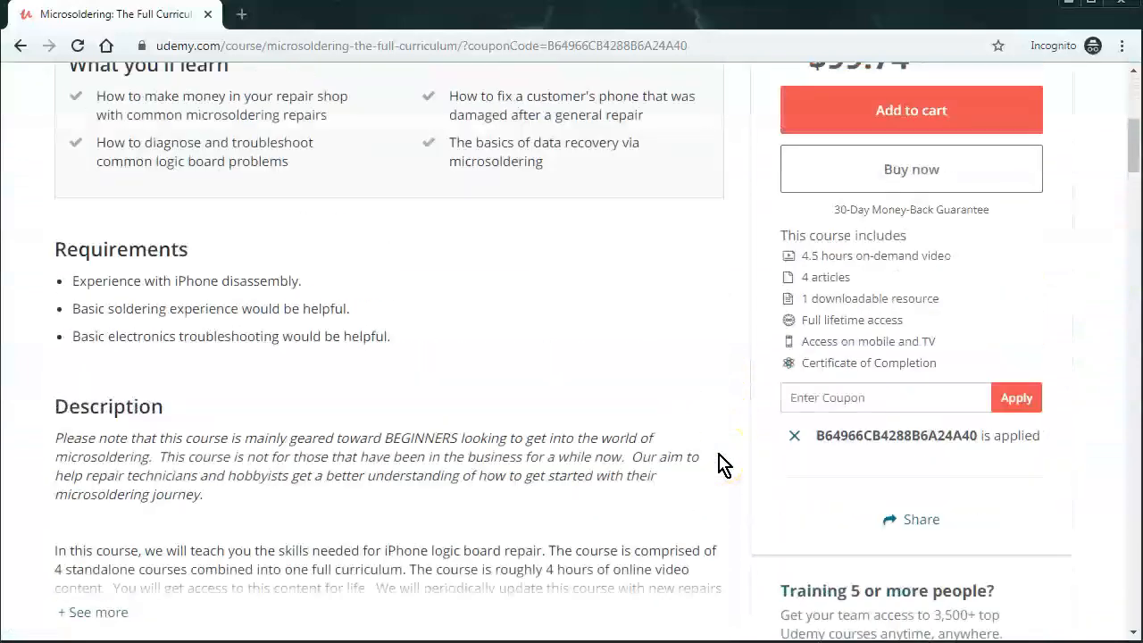
pyautogui.scroll(3)
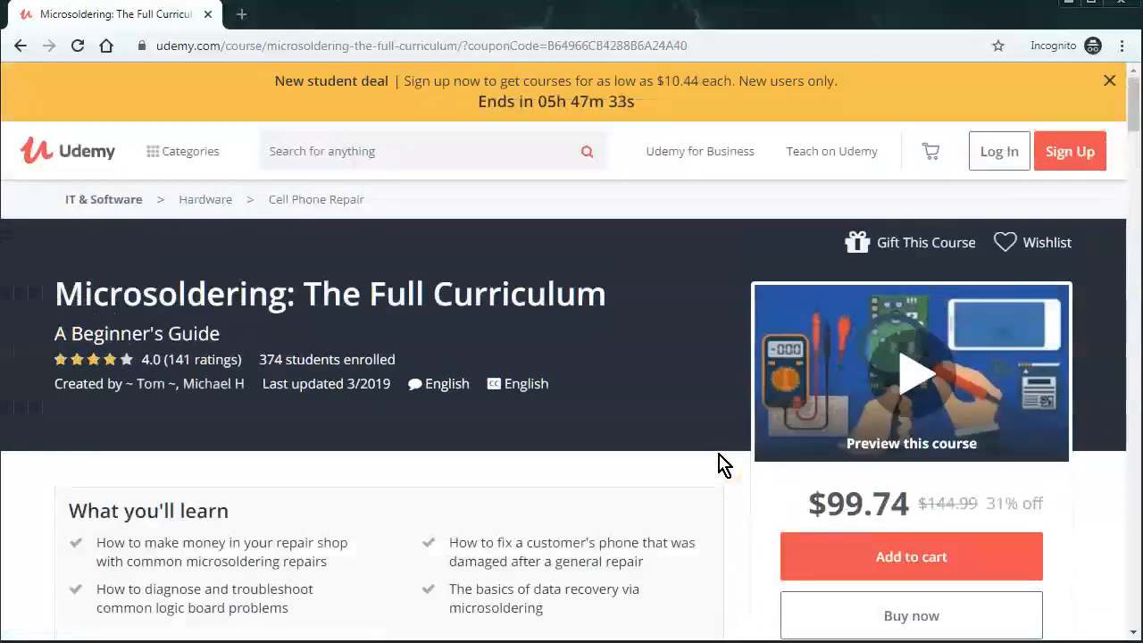
pyautogui.scroll(-3)
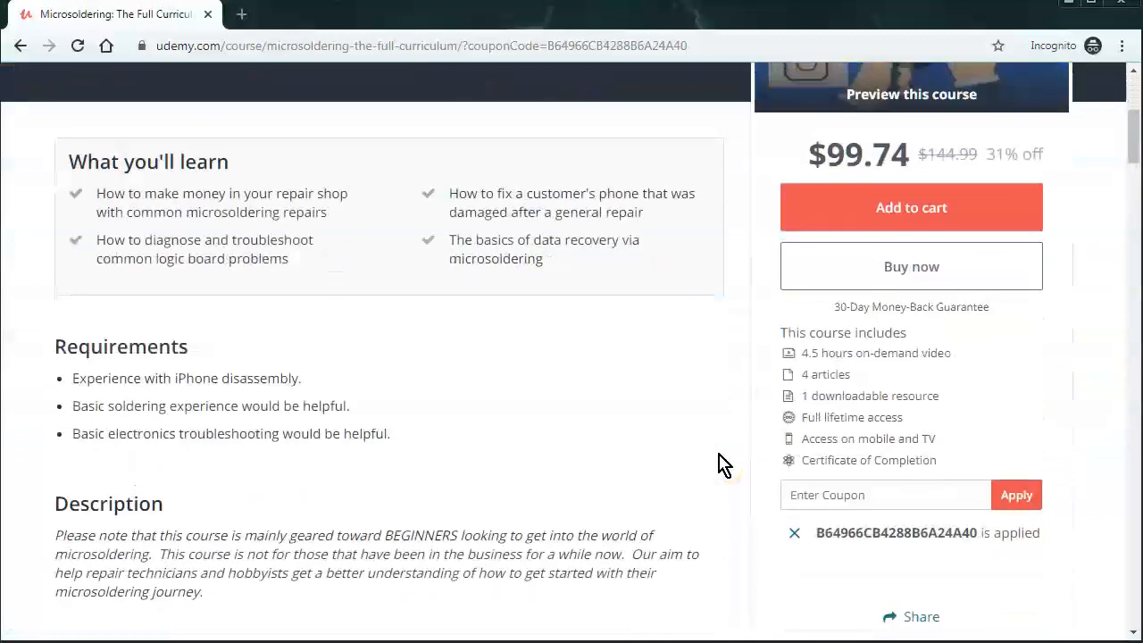
pyautogui.scroll(-3)
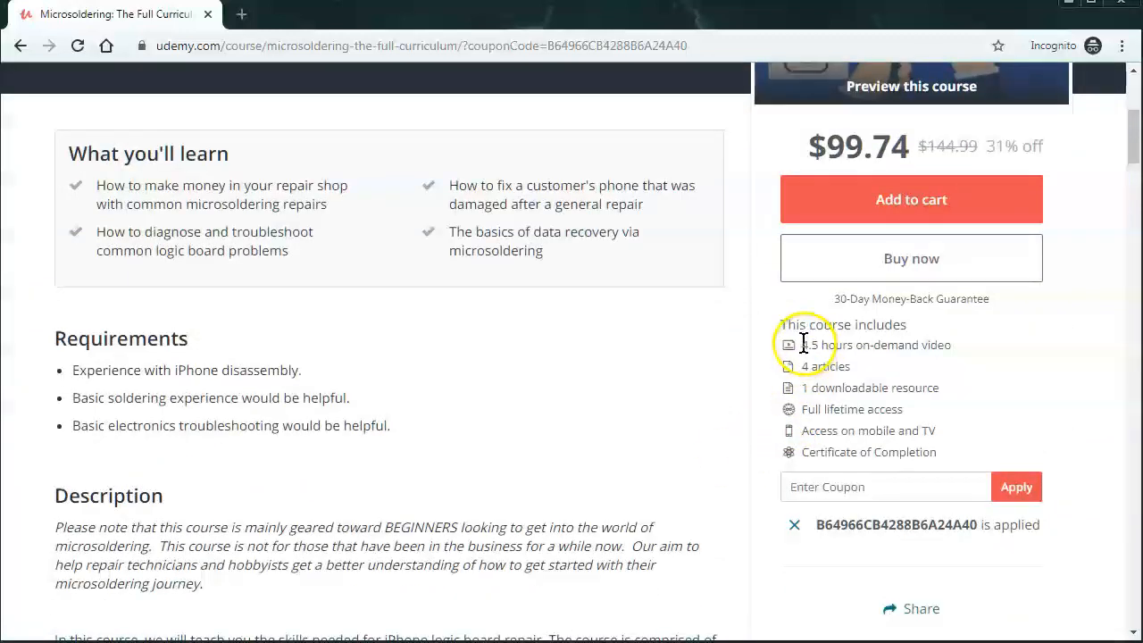
pyautogui.moveTo(447, 456)
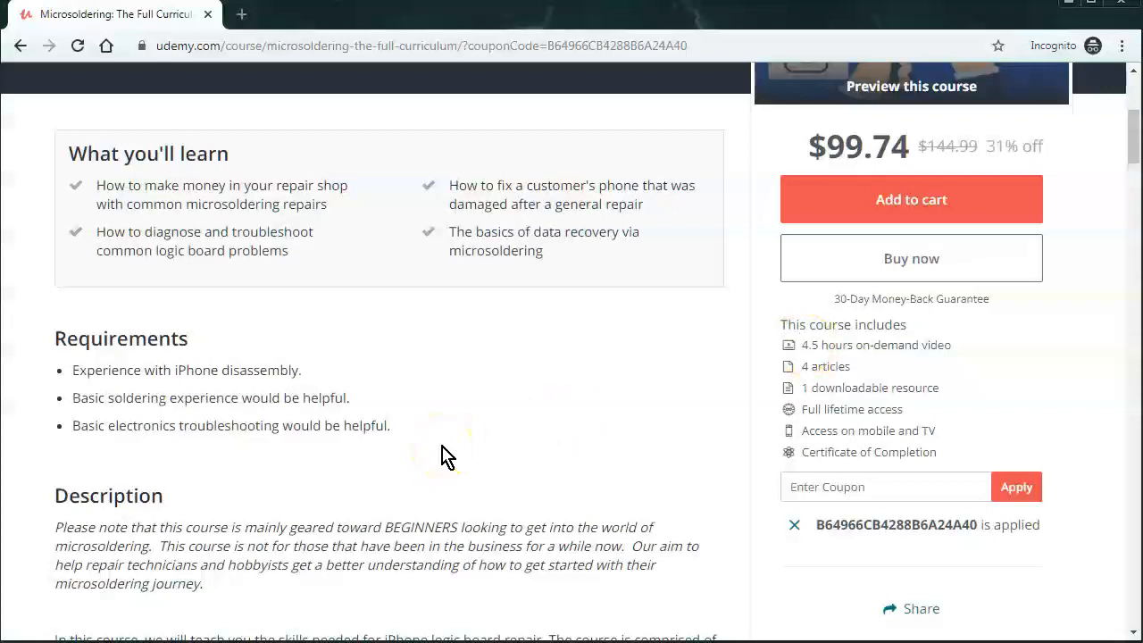
pyautogui.scroll(3)
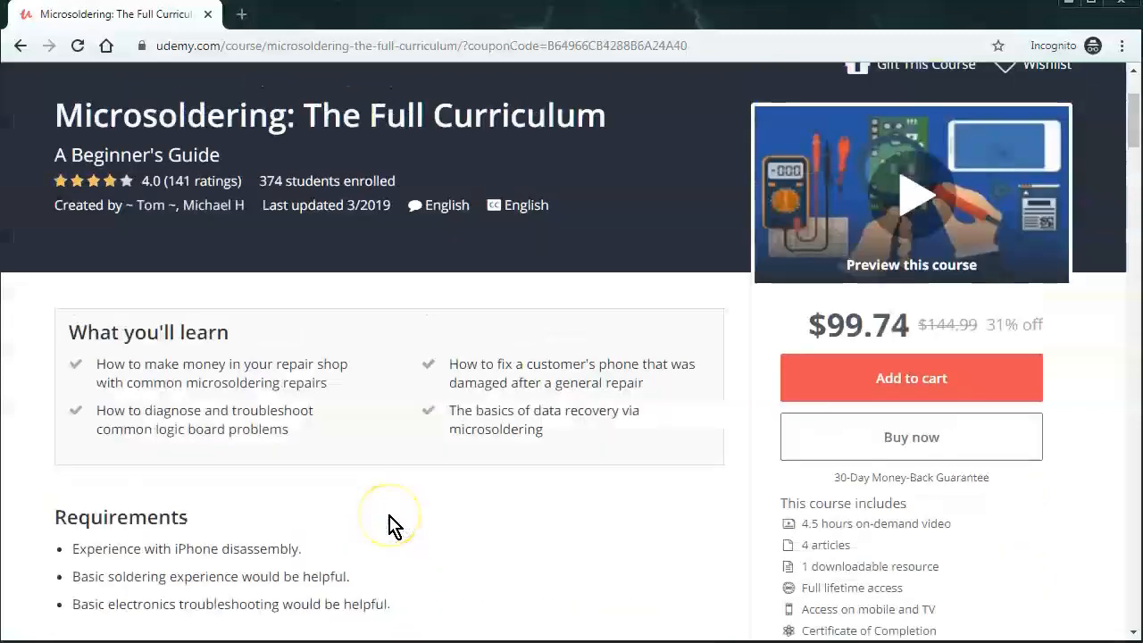
pyautogui.moveTo(925, 325)
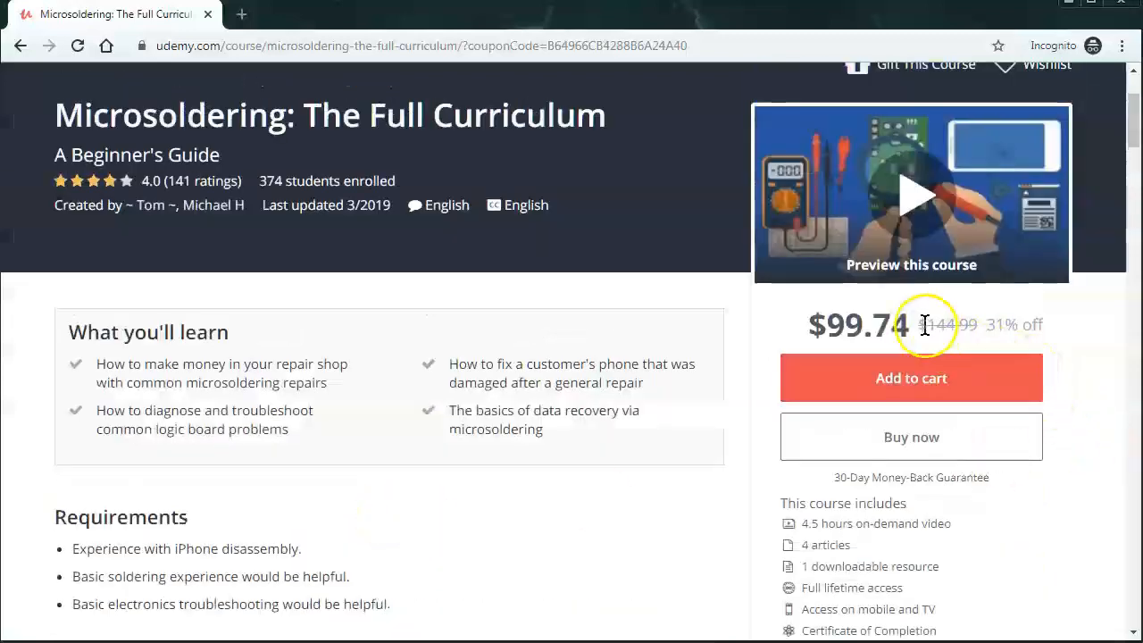
pyautogui.doubleClick(949, 324)
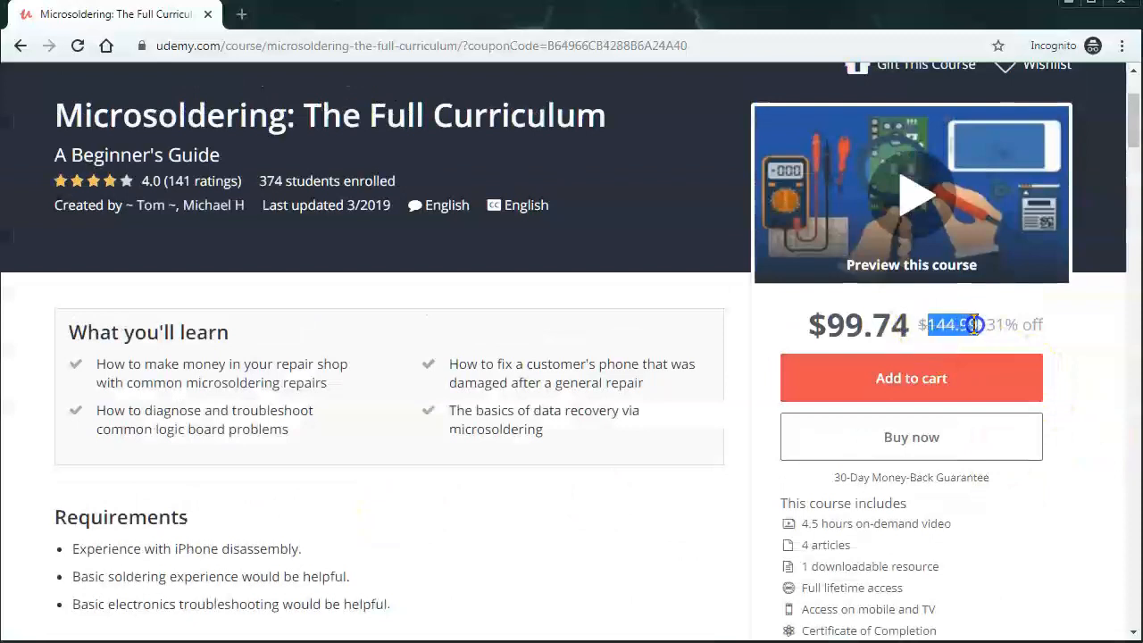